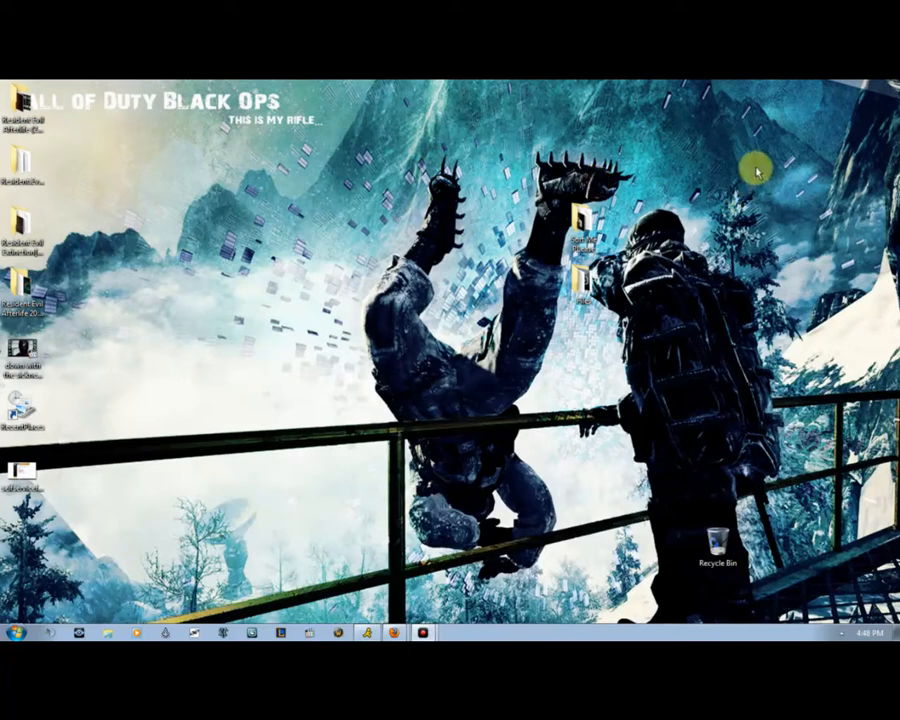
pyautogui.moveTo(762, 222)
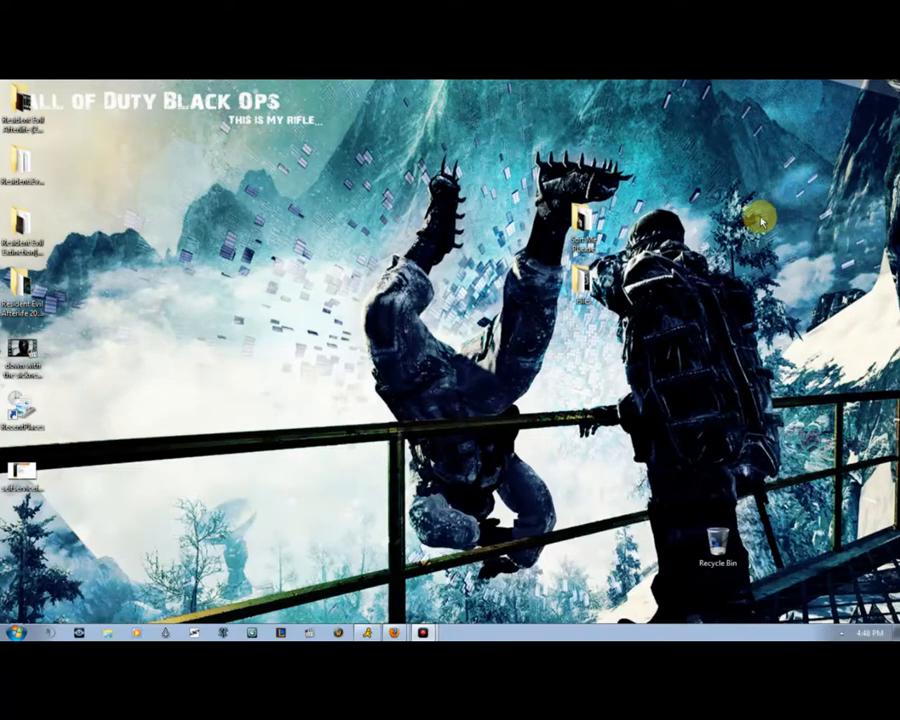
pyautogui.moveTo(735, 215)
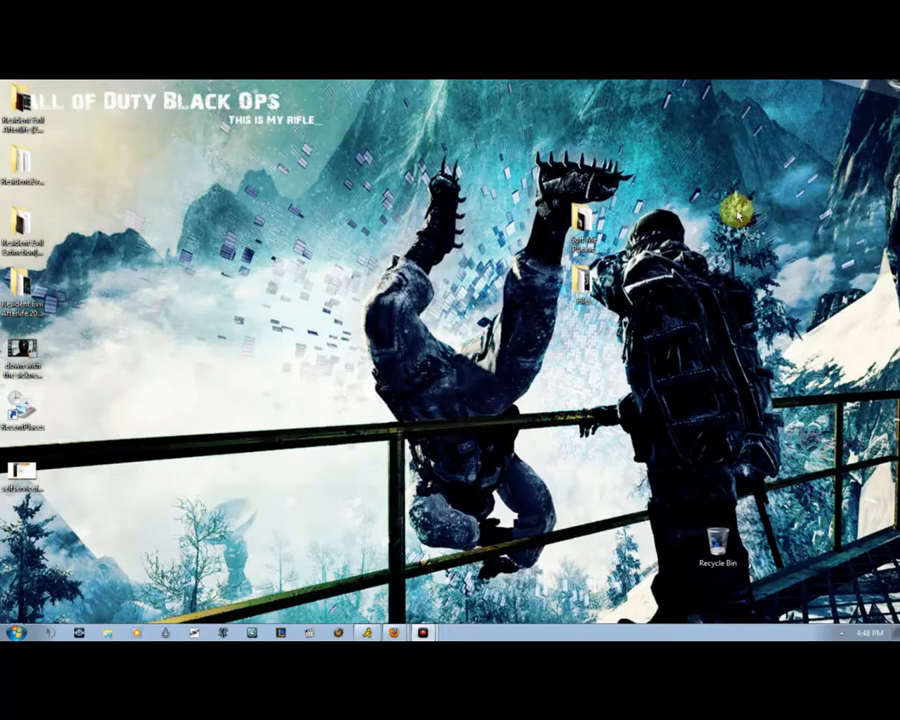
pyautogui.moveTo(760, 267)
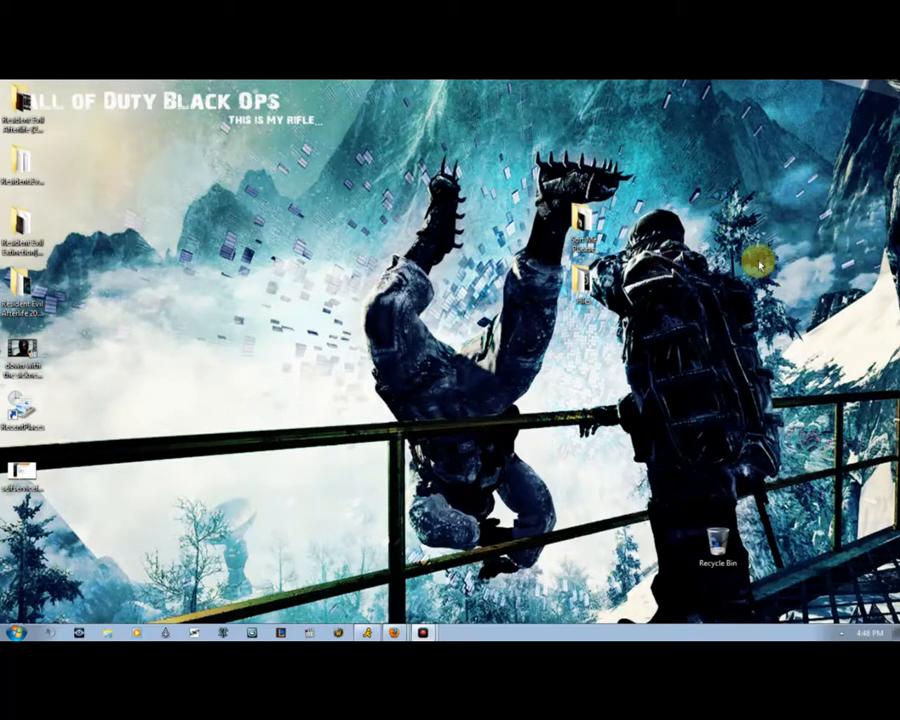
pyautogui.moveTo(480, 588)
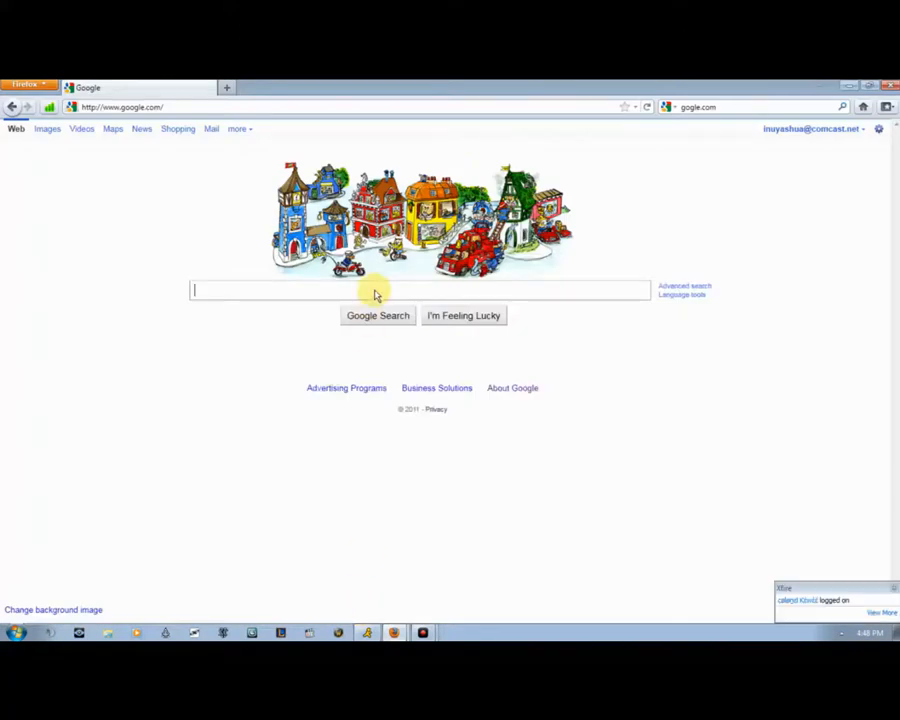
# Step: Search Google for "k lite codec pack"
pyautogui.write('k lite codec pack')
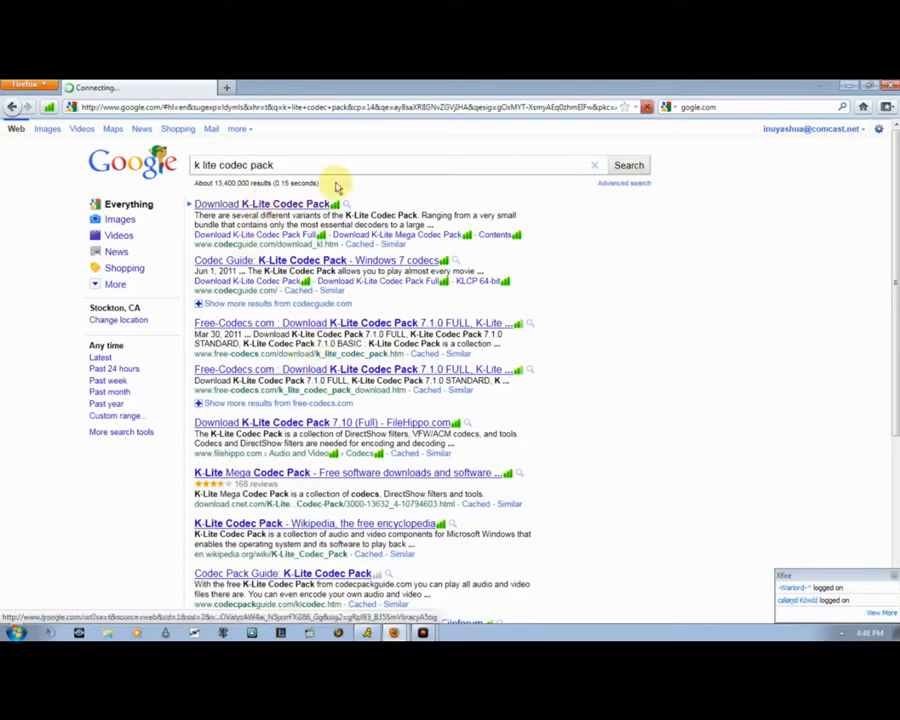
# Step: Open the Codec Guide K-Lite download result and choose the Mega pack's download page
pyautogui.click(262, 204)
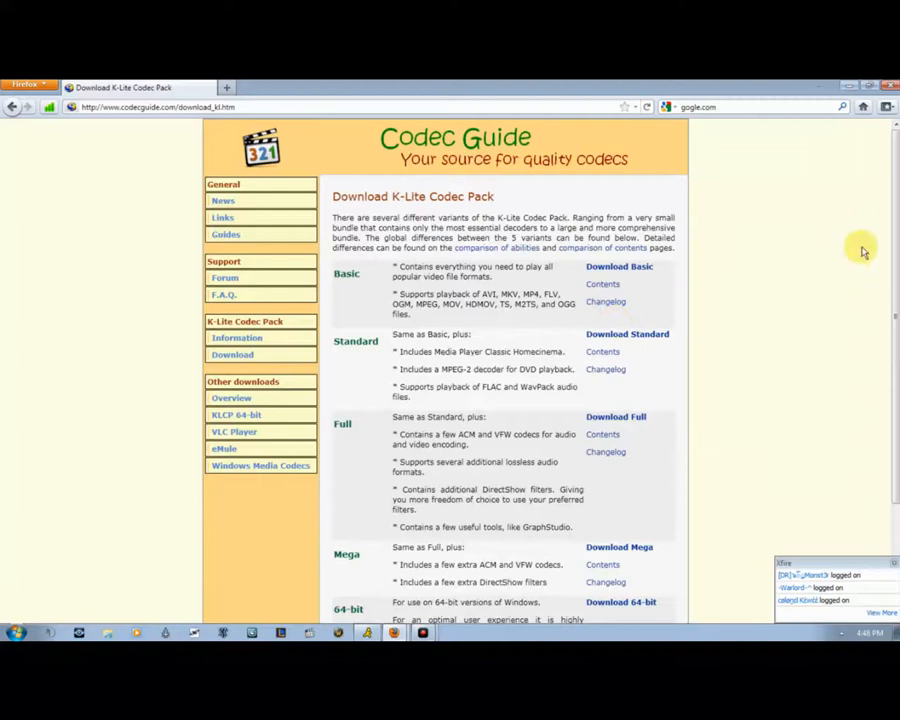
pyautogui.scroll(-3)
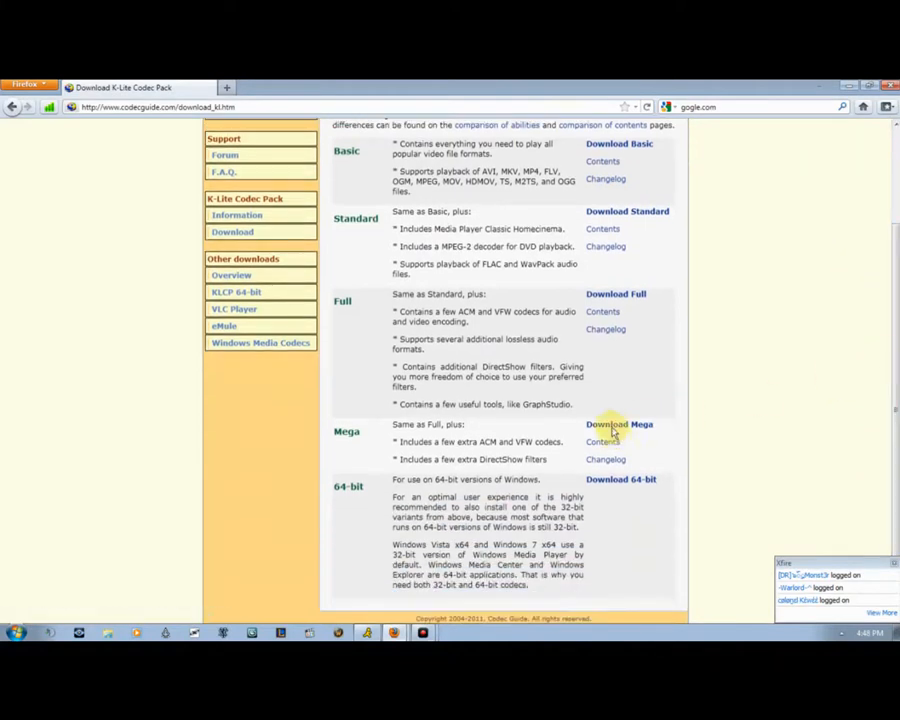
pyautogui.click(621, 424)
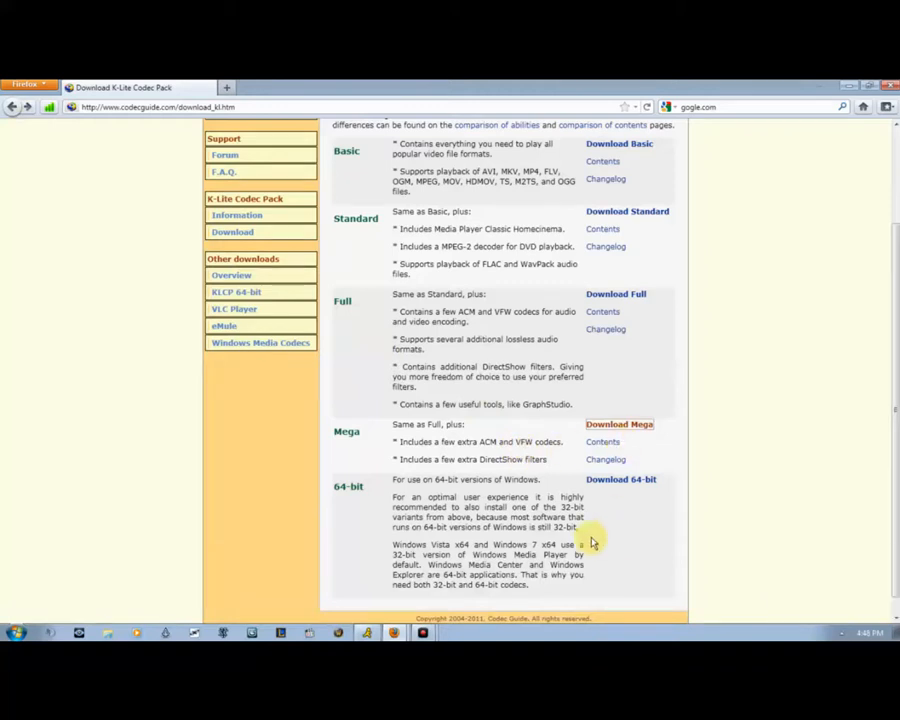
pyautogui.moveTo(677, 466)
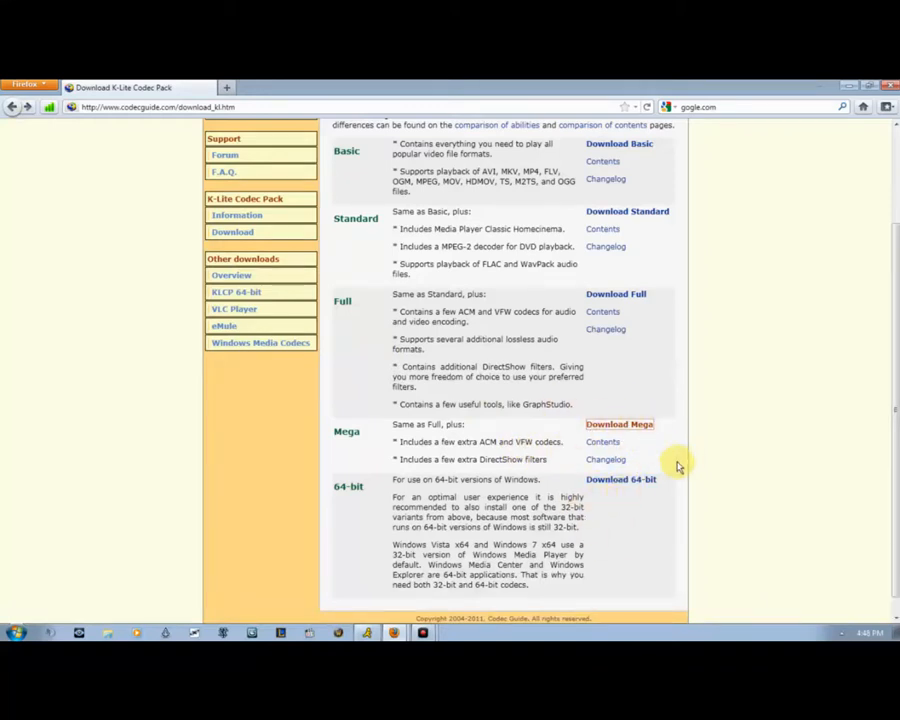
pyautogui.moveTo(612, 485)
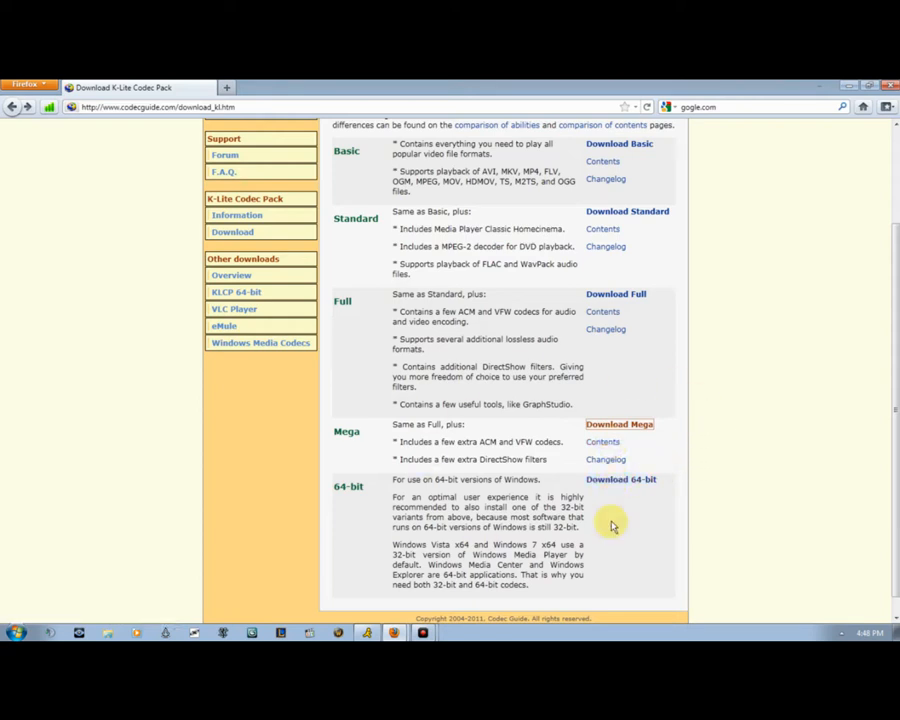
pyautogui.moveTo(640, 480)
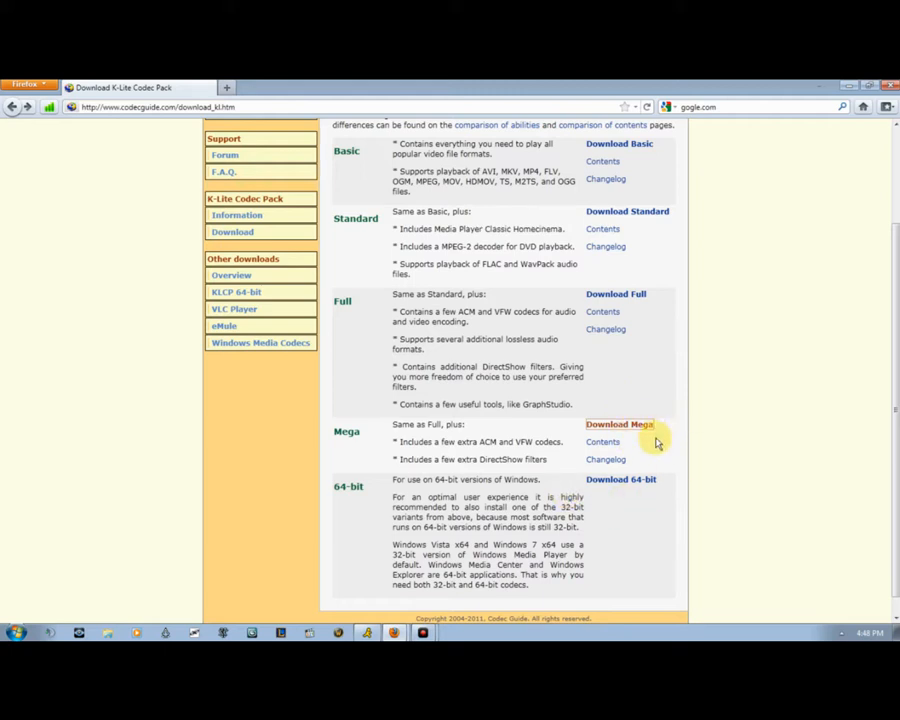
pyautogui.moveTo(683, 304)
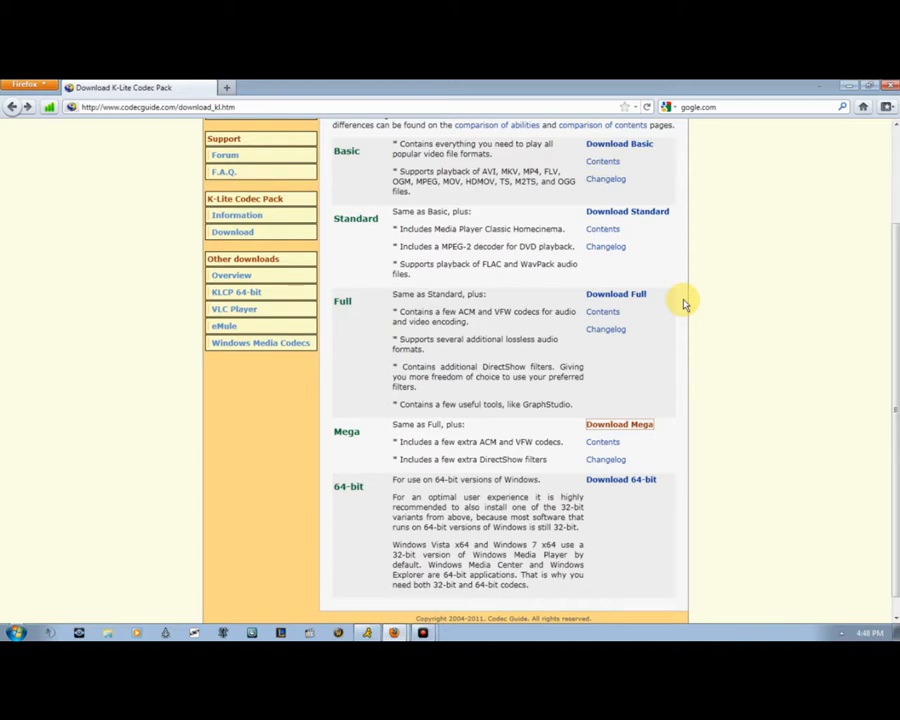
pyautogui.moveTo(770, 363)
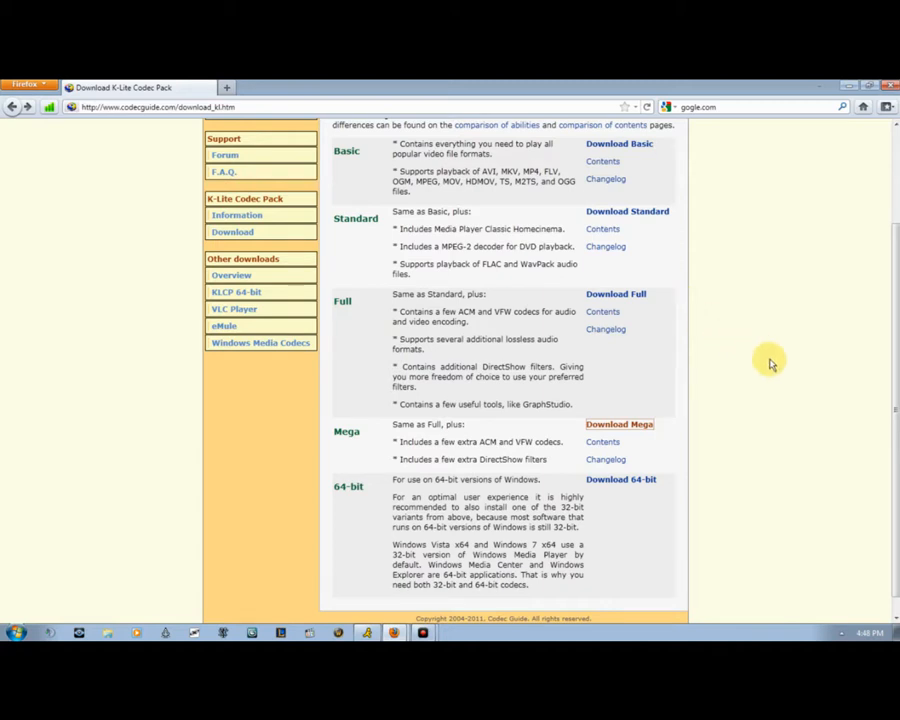
pyautogui.scroll(3)
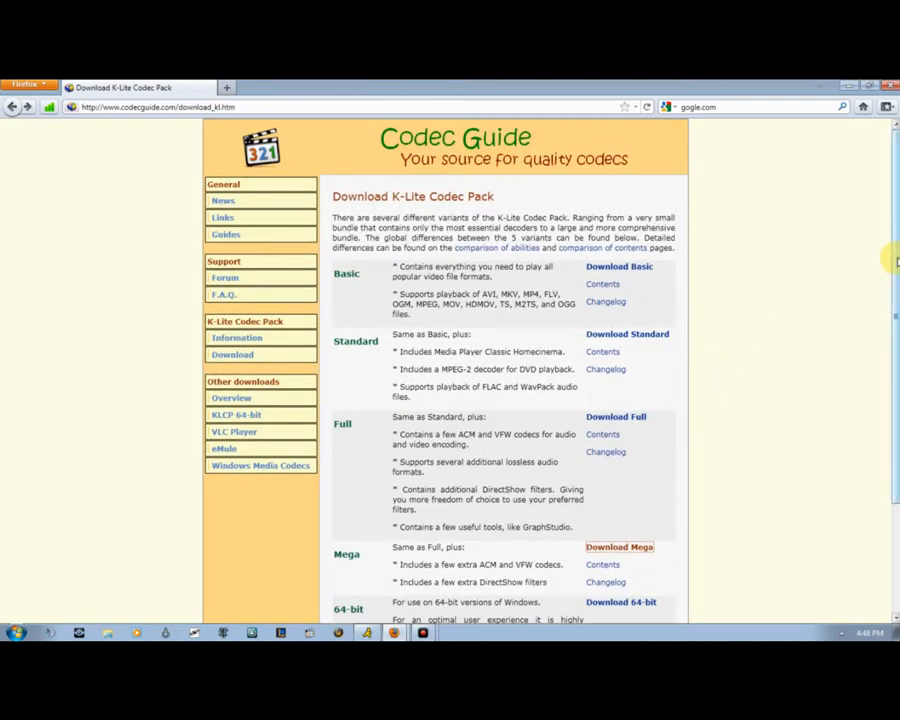
pyautogui.scroll(-3)
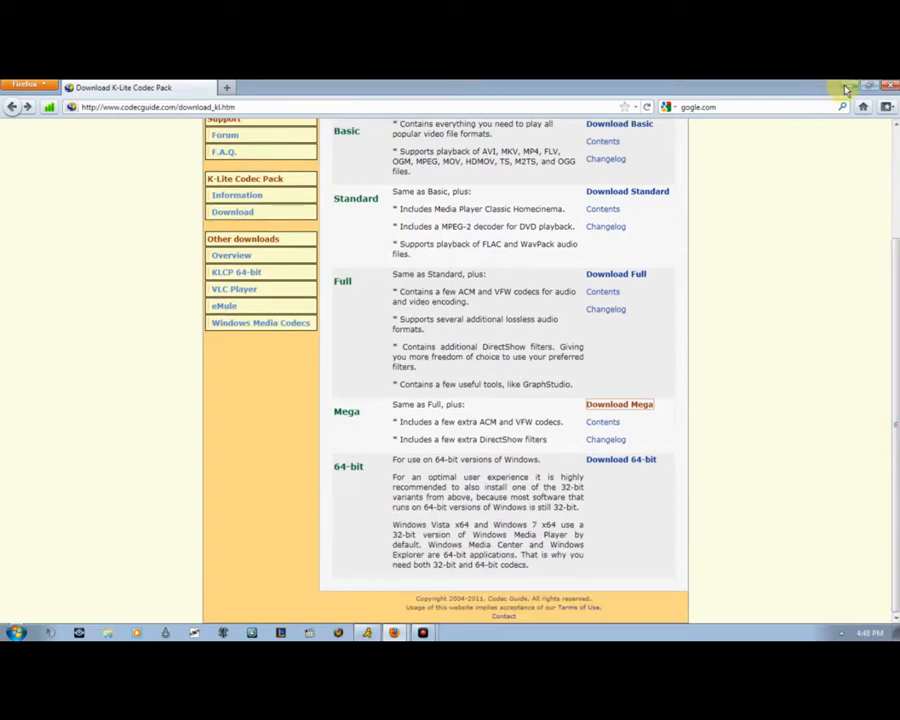
pyautogui.moveTo(707, 244)
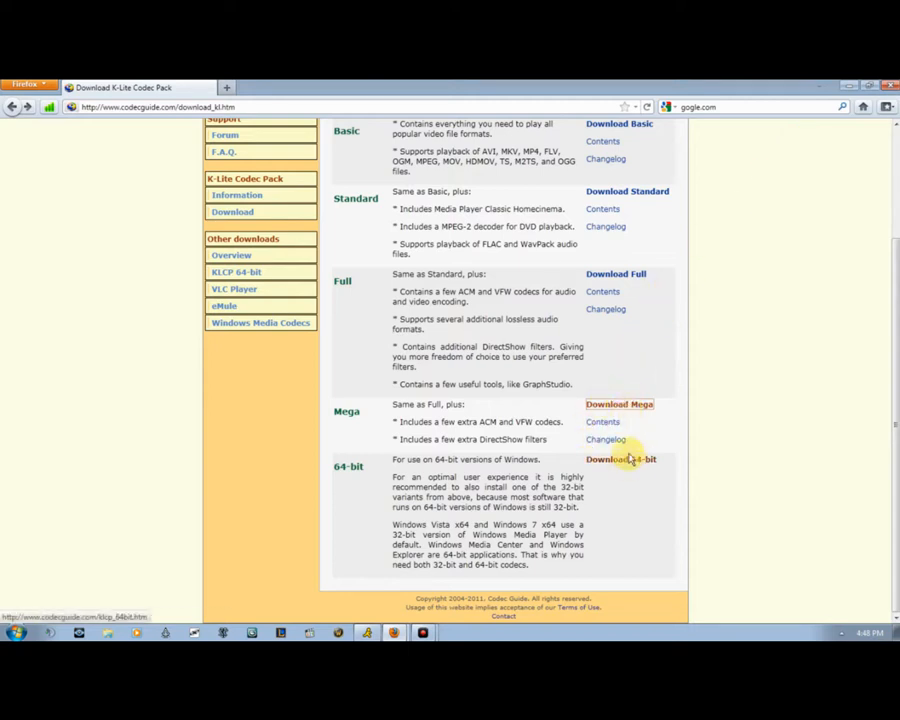
pyautogui.click(616, 404)
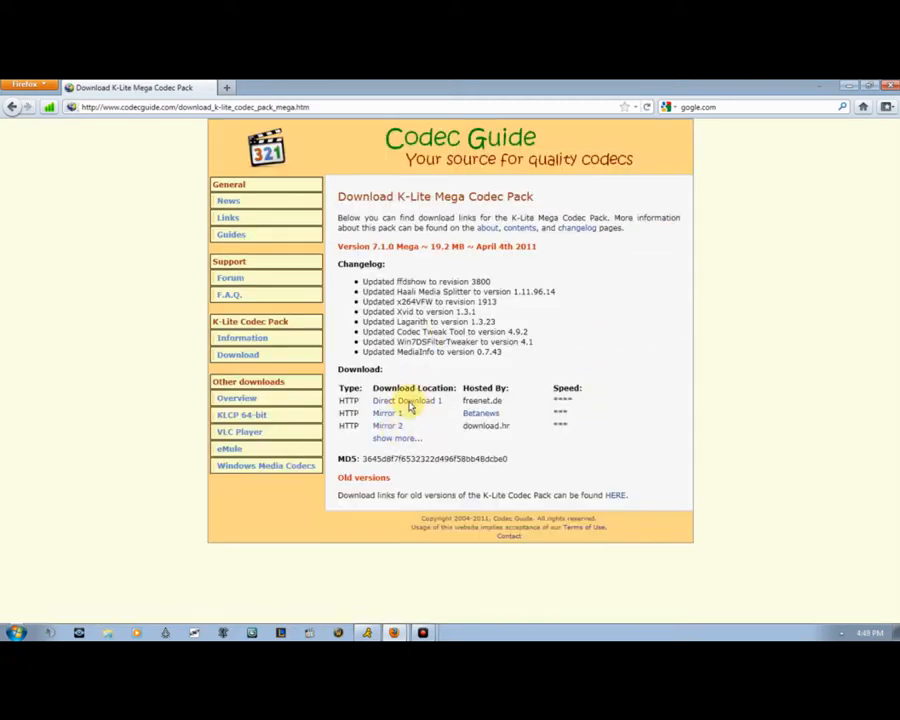
pyautogui.moveTo(277, 510)
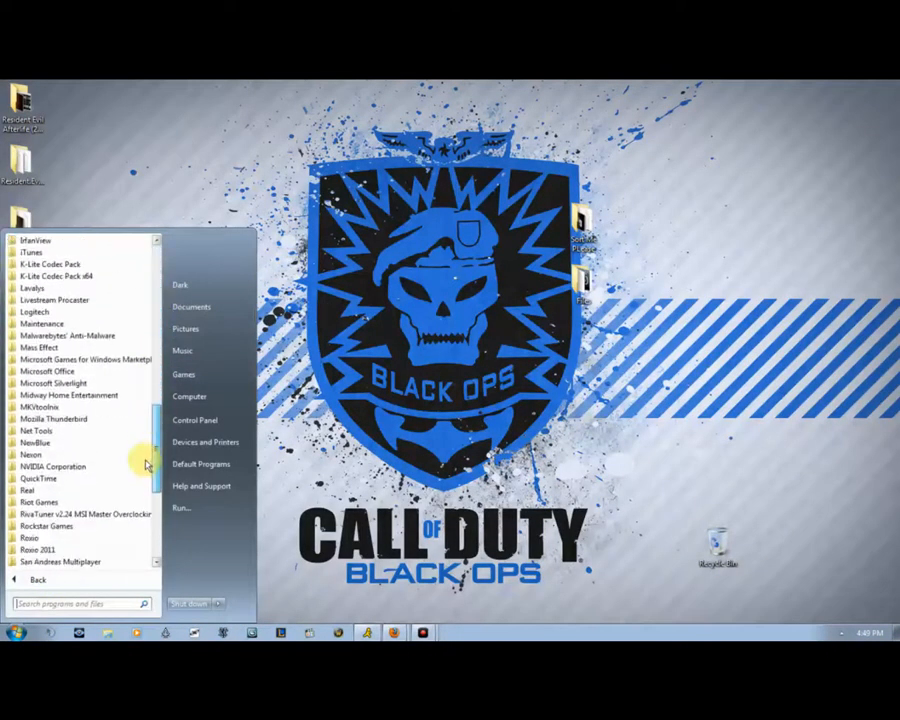
pyautogui.moveTo(72, 277)
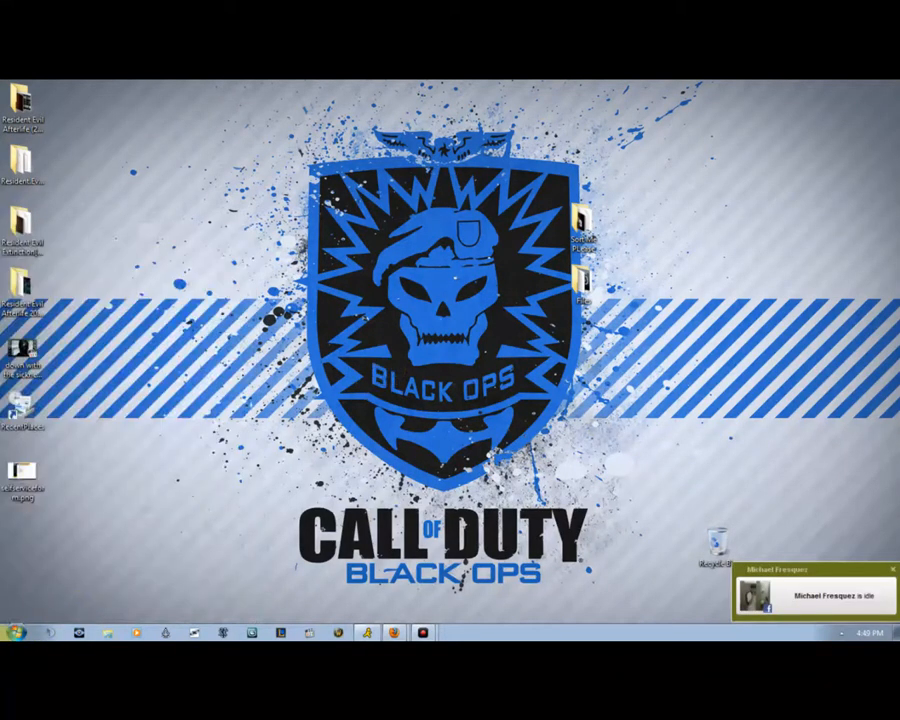
pyautogui.moveTo(697, 477)
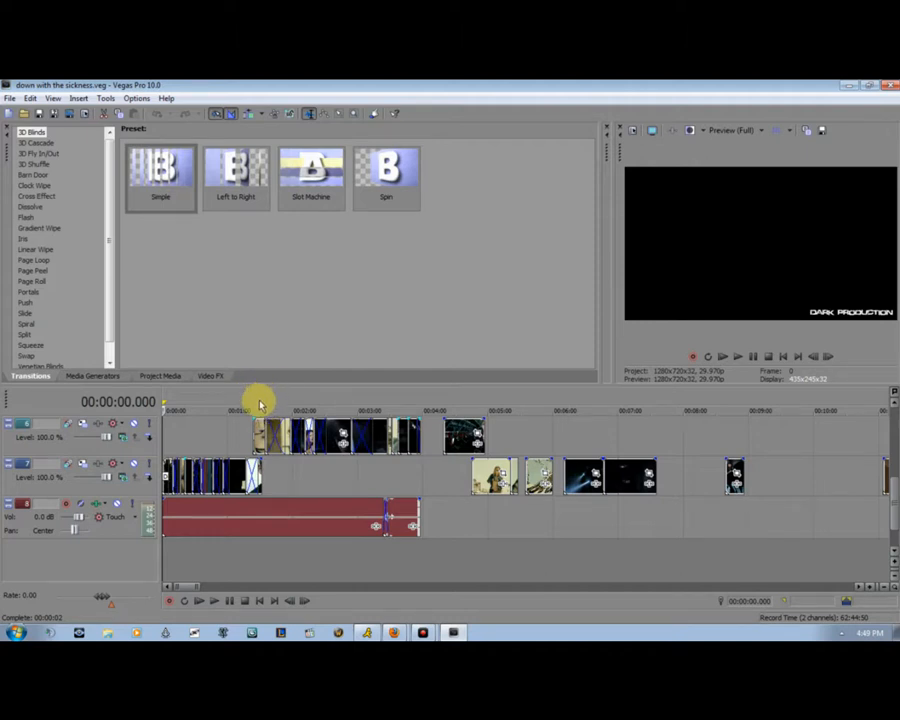
pyautogui.moveTo(328, 388)
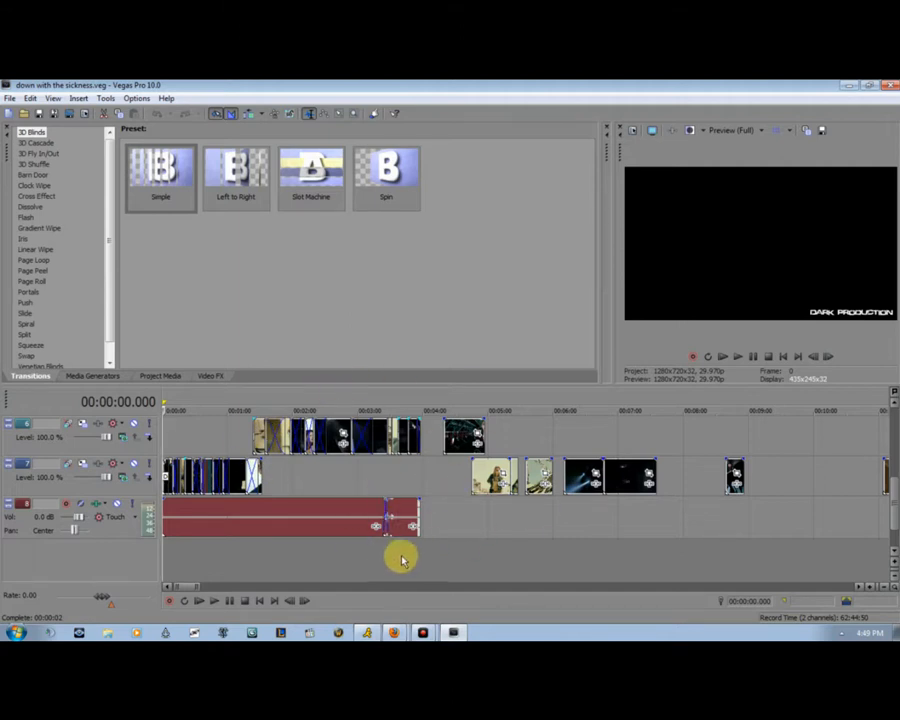
pyautogui.moveTo(370, 490)
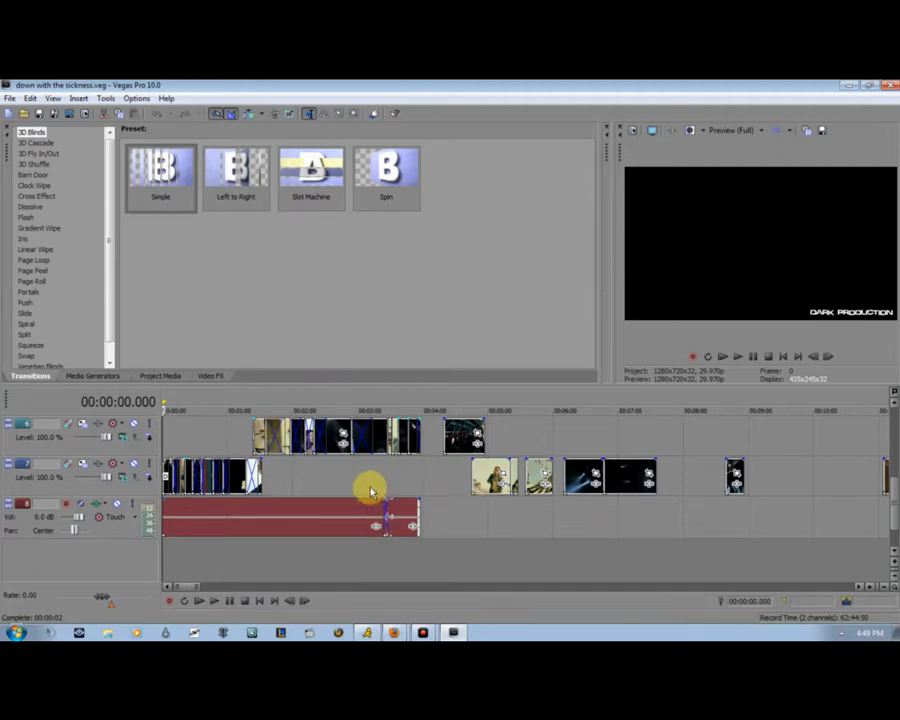